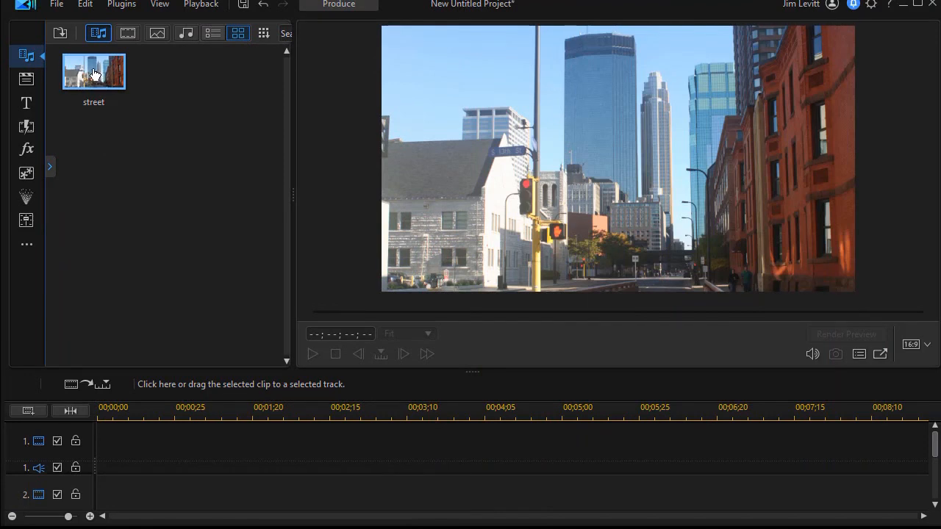
Drop the street photo onto the timeline and temporarily disable the lower track
left_click_drag(94, 70, 121, 294)
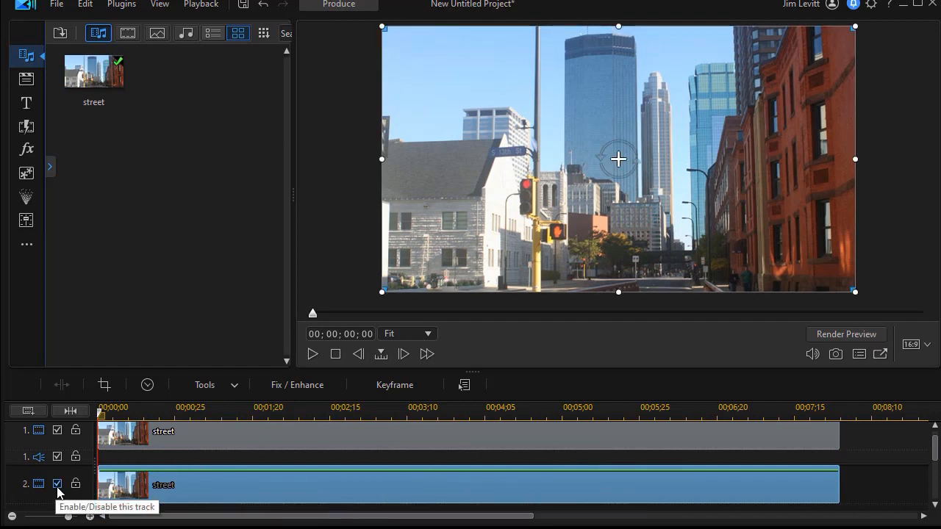
left_click(57, 484)
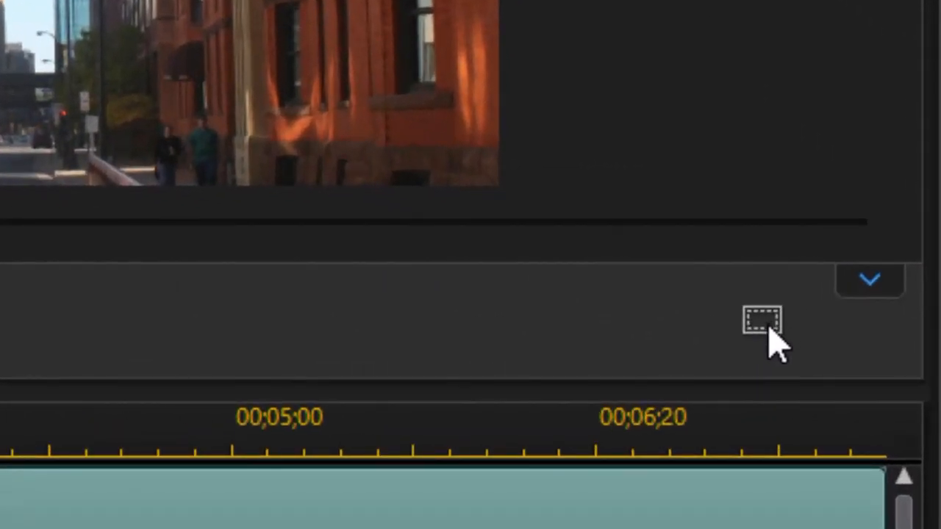
mouse_move(767, 353)
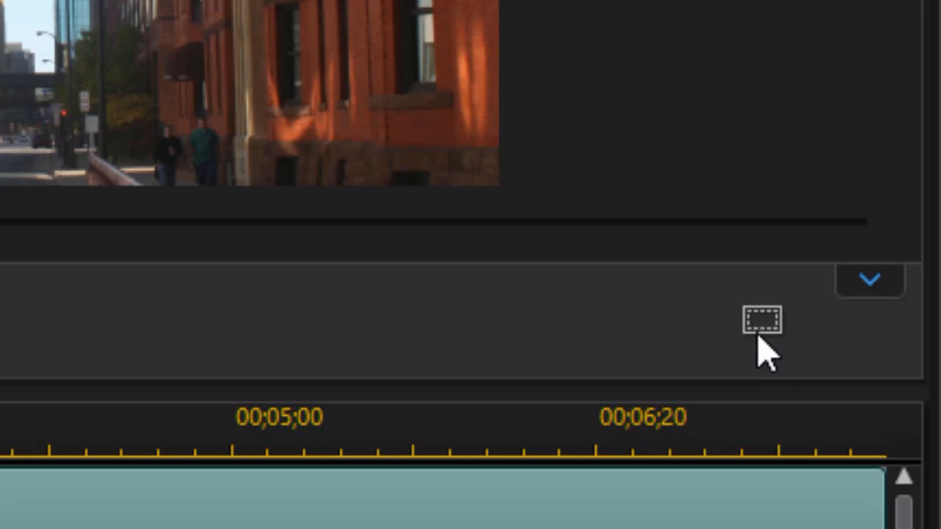
Apply a rectangle mask on the top clip covering only the photo's right half, extending past the frame edge
left_click(762, 319)
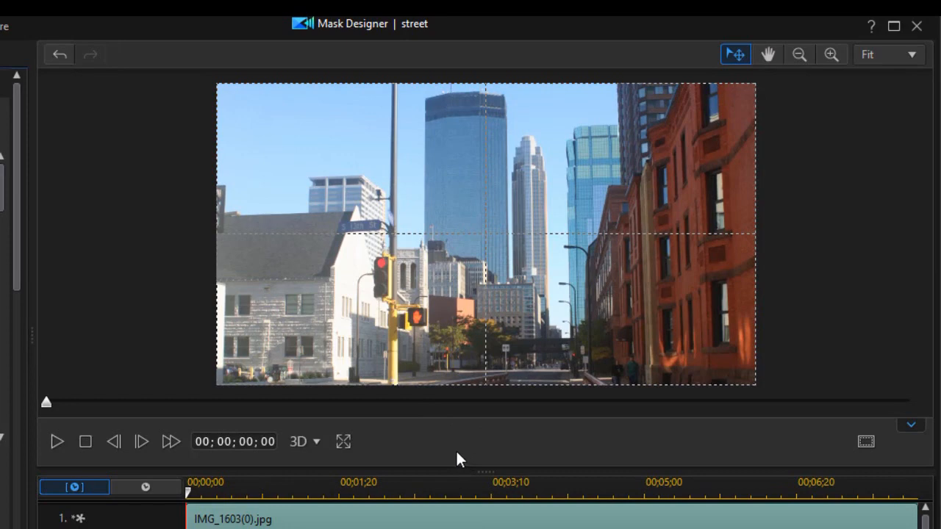
mouse_move(579, 275)
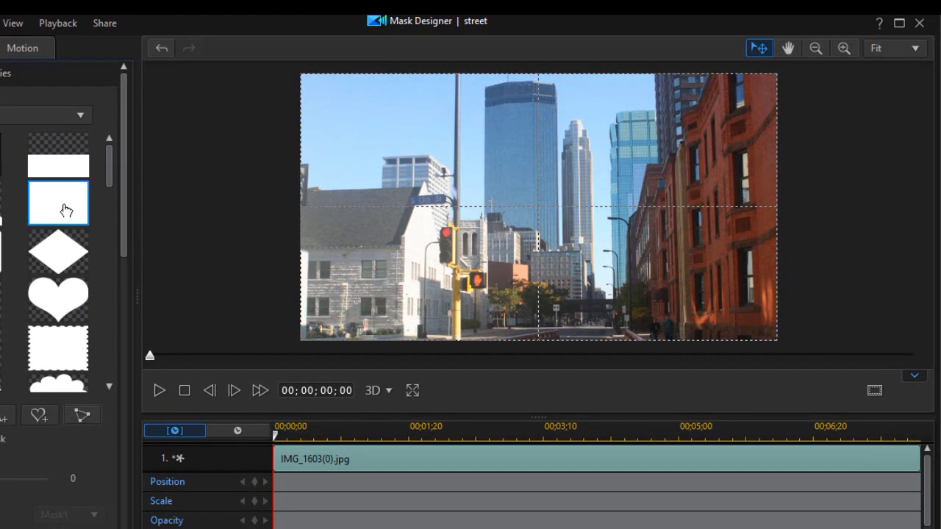
left_click(59, 203)
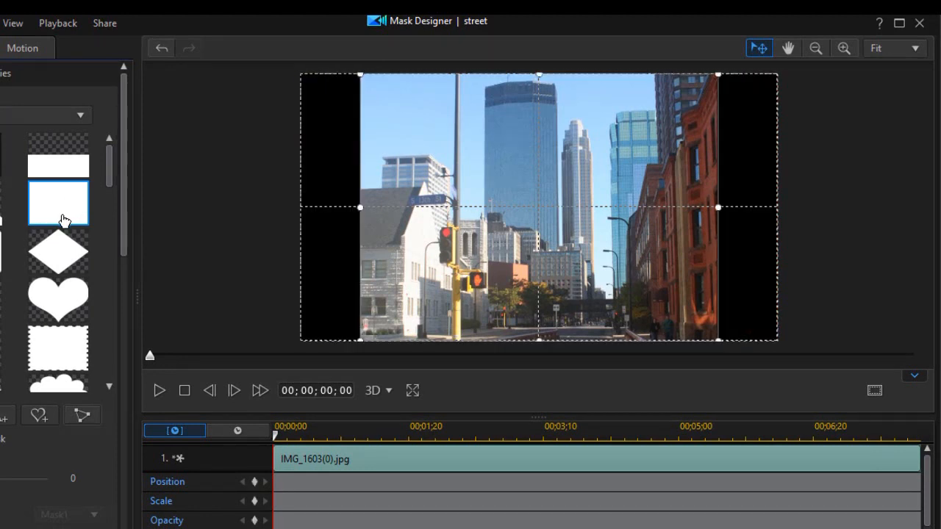
mouse_move(500, 233)
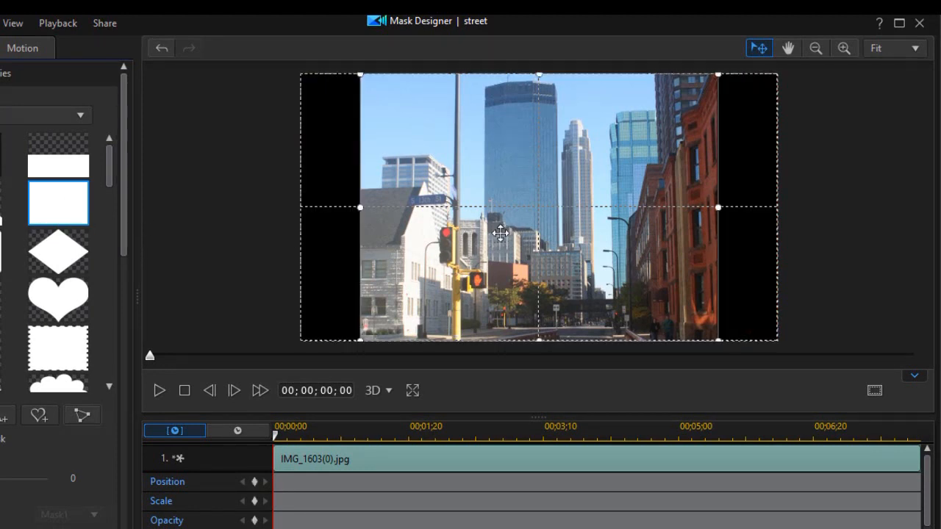
left_click_drag(500, 232, 682, 236)
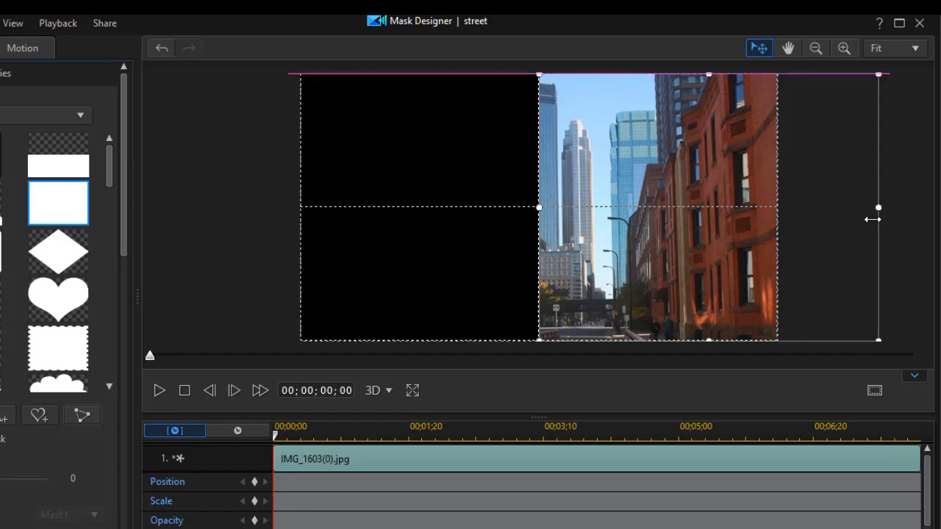
left_click_drag(879, 217, 778, 217)
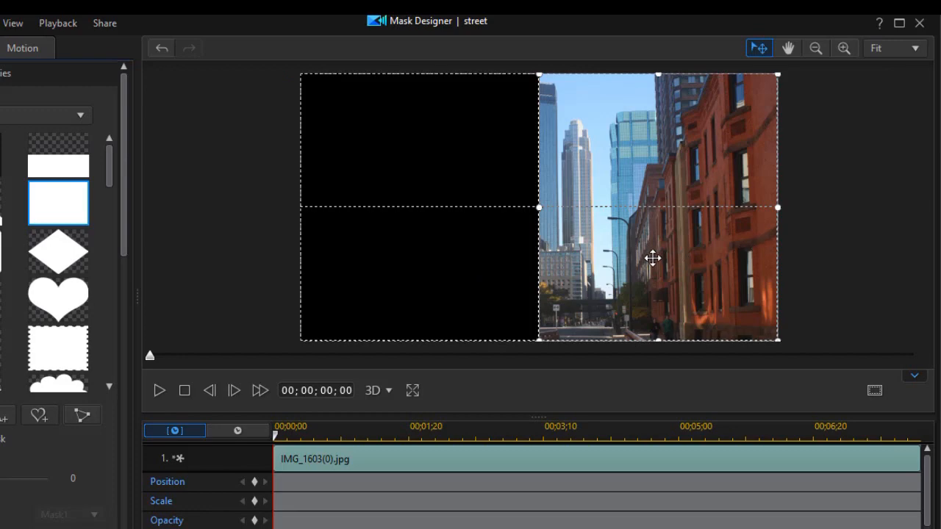
mouse_move(223, 276)
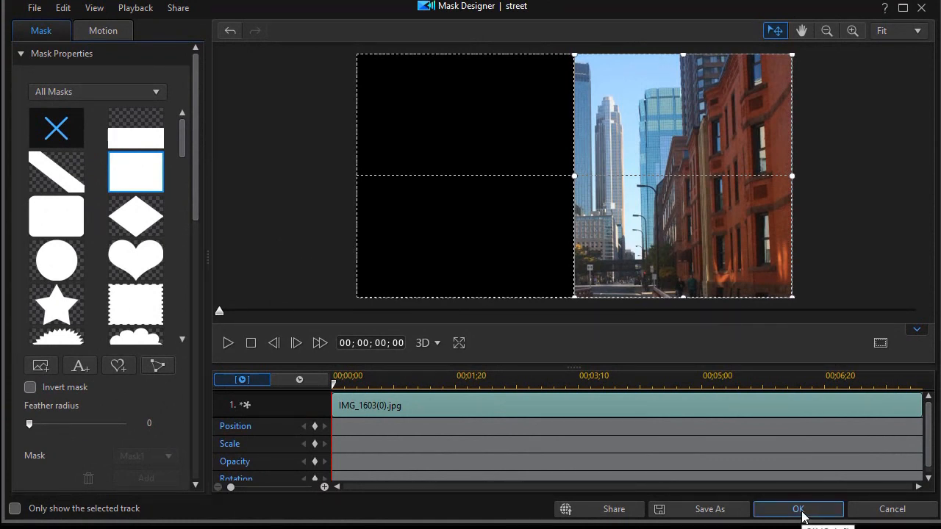
left_click(797, 509)
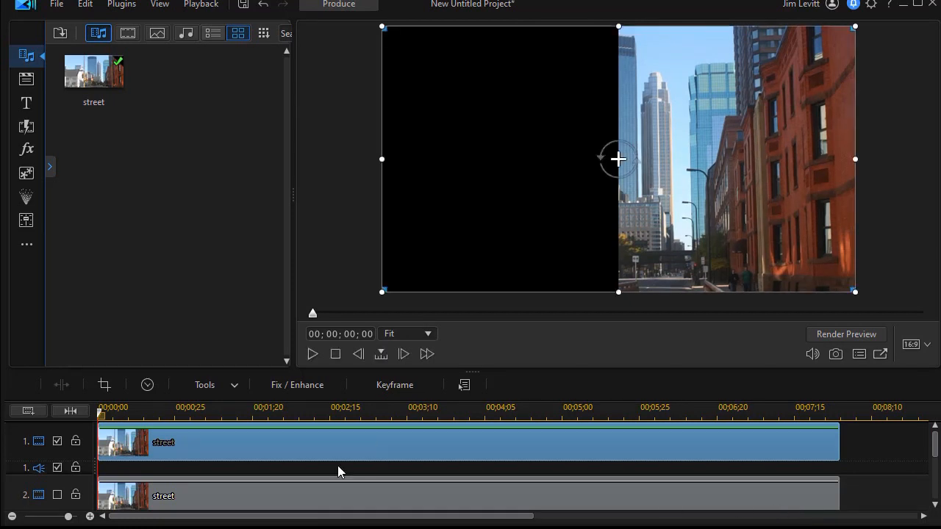
mouse_move(816, 208)
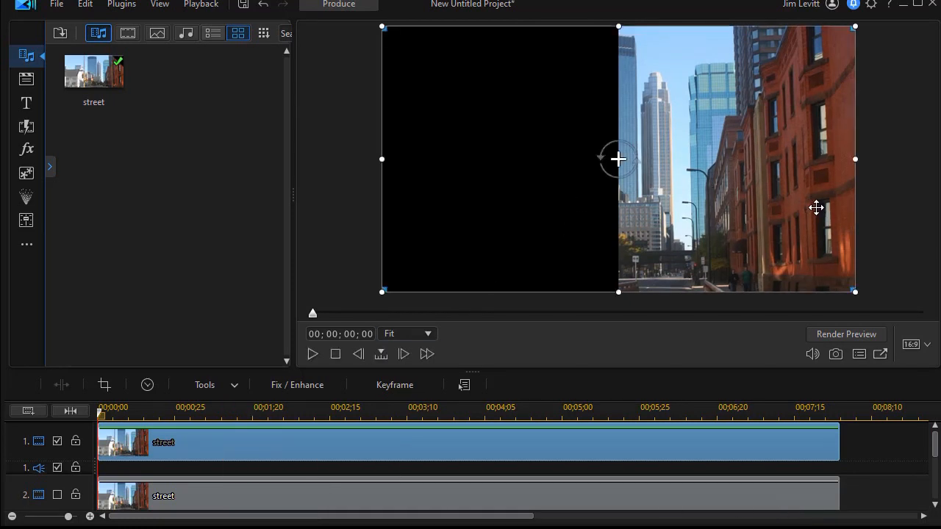
mouse_move(318, 474)
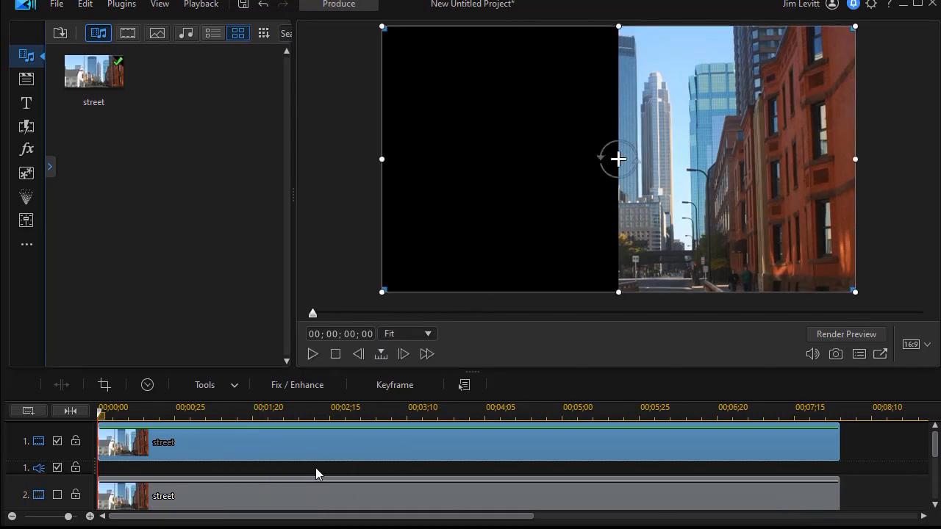
mouse_move(238, 450)
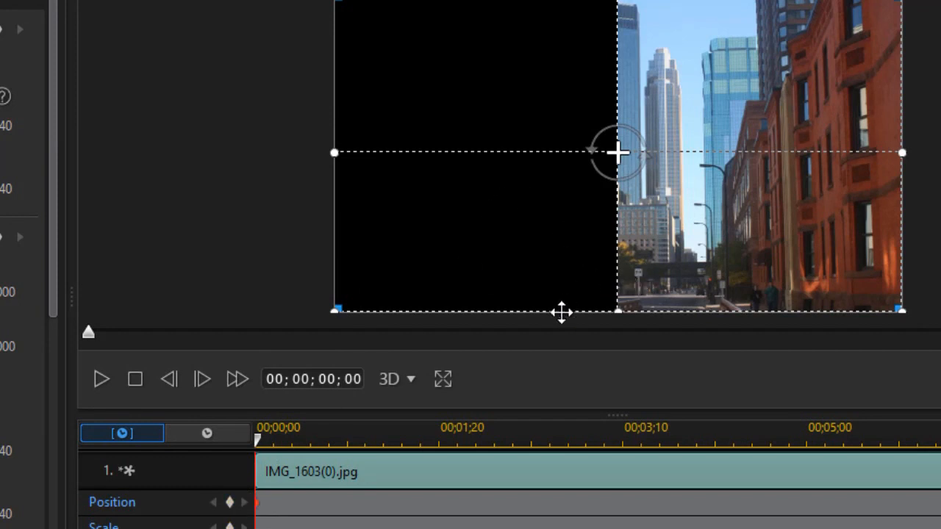
Keyframe the right half's position from off the right edge at 0 s to in place at 00:02:00
left_click_drag(618, 153, 791, 168)
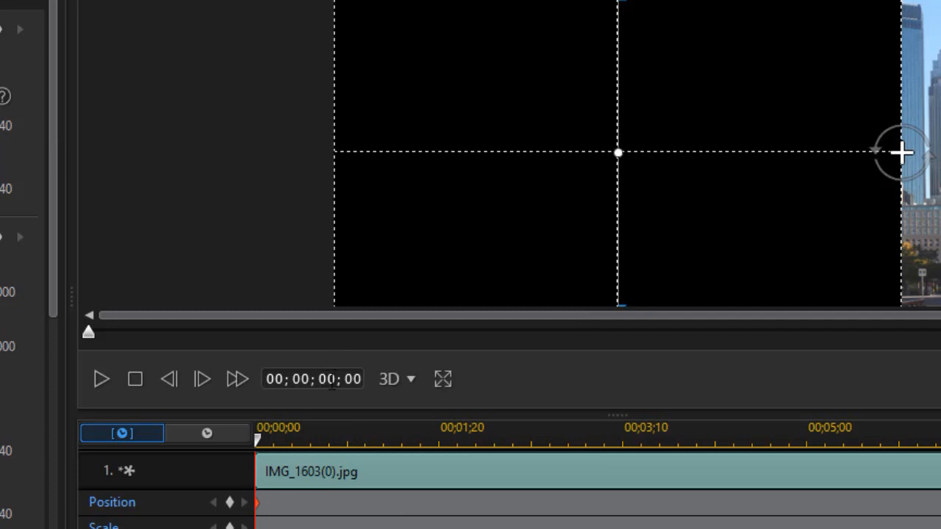
left_click(327, 380)
type("2")
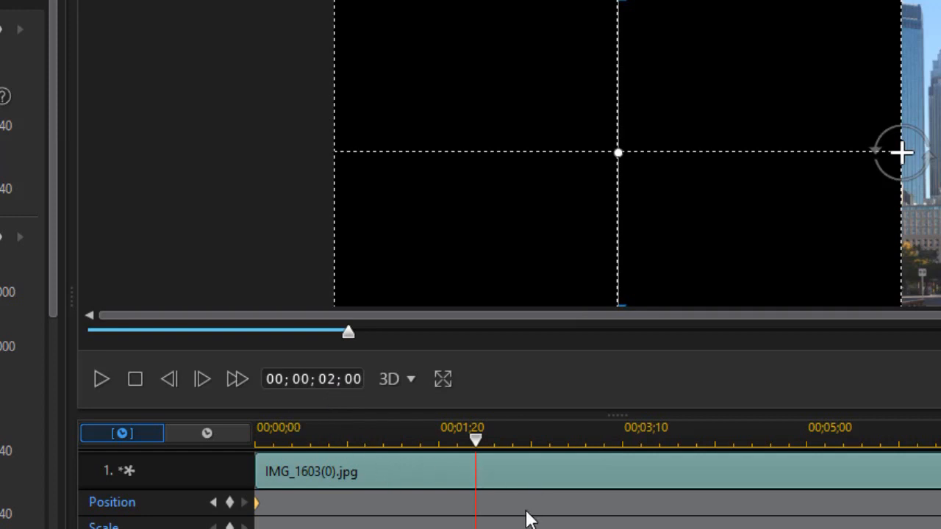
left_click(229, 503)
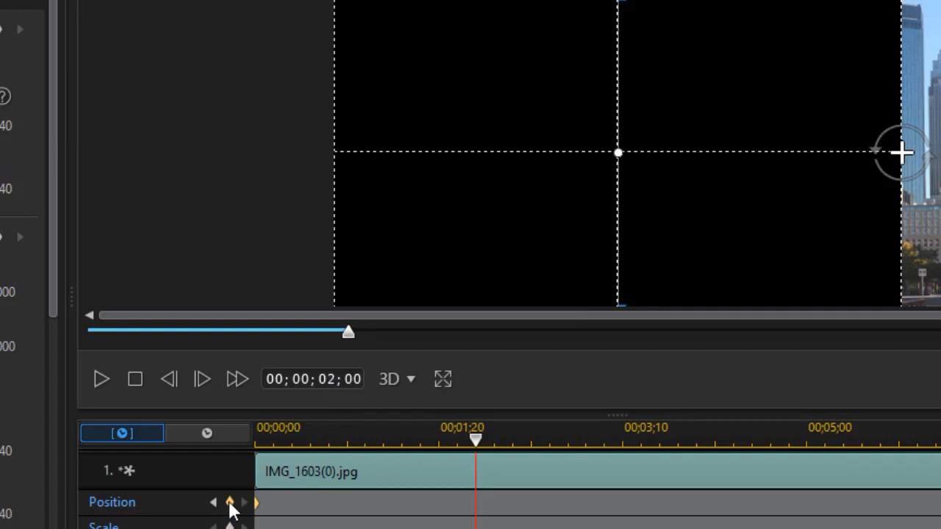
left_click(229, 503)
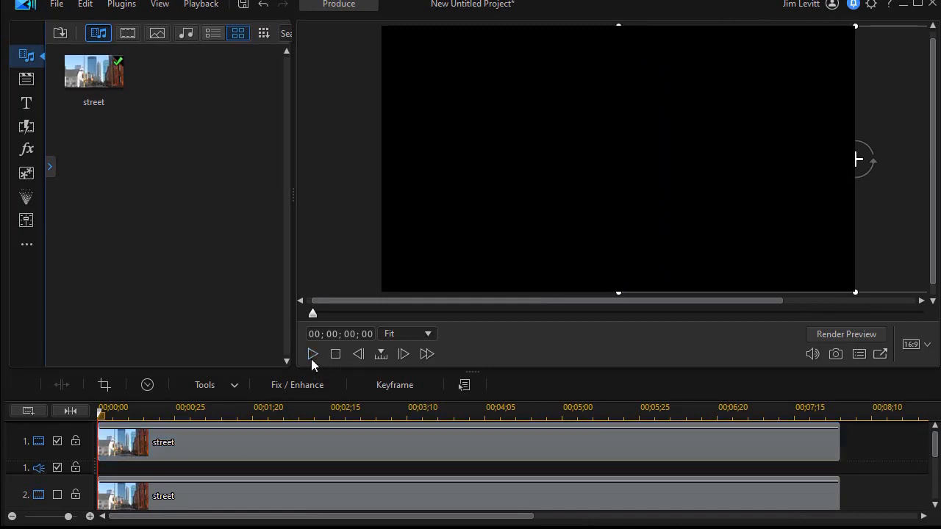
Preview the slide-in, then bring the track-2 street clip into Mask Designer
left_click(312, 355)
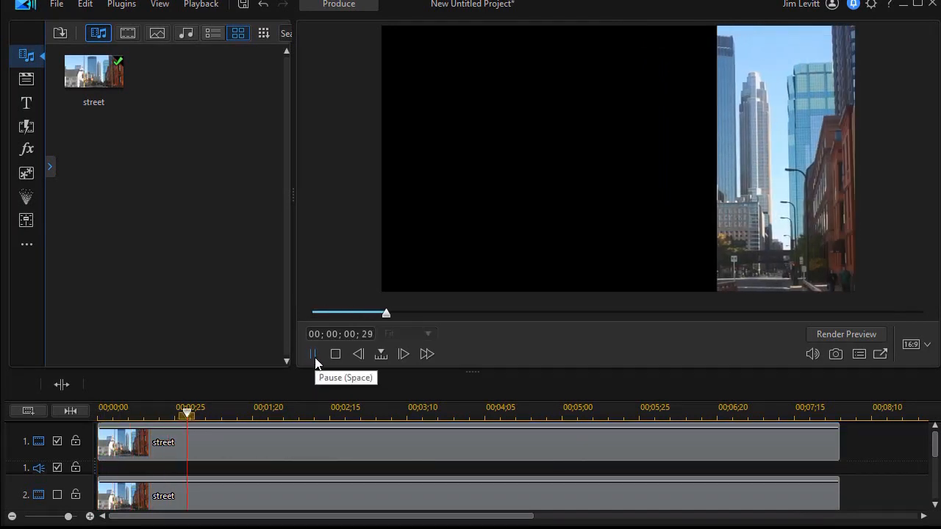
left_click(313, 355)
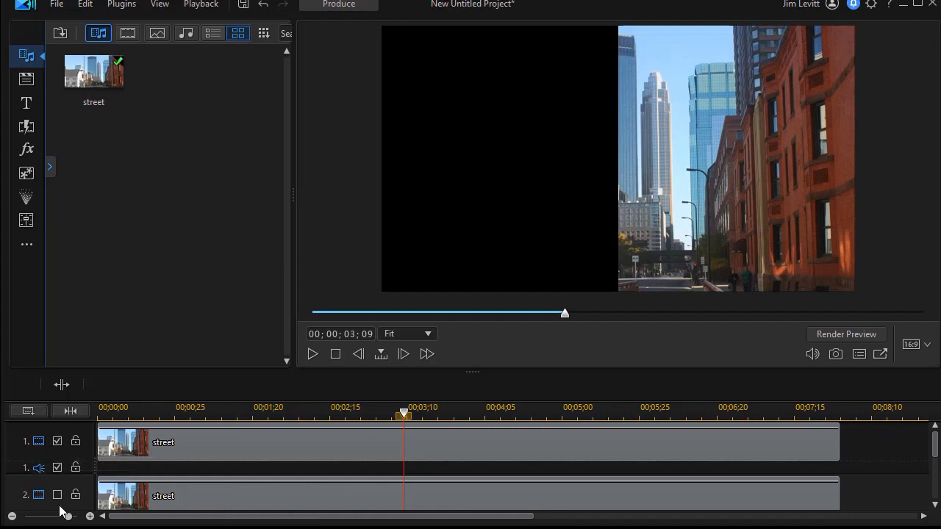
left_click(57, 494)
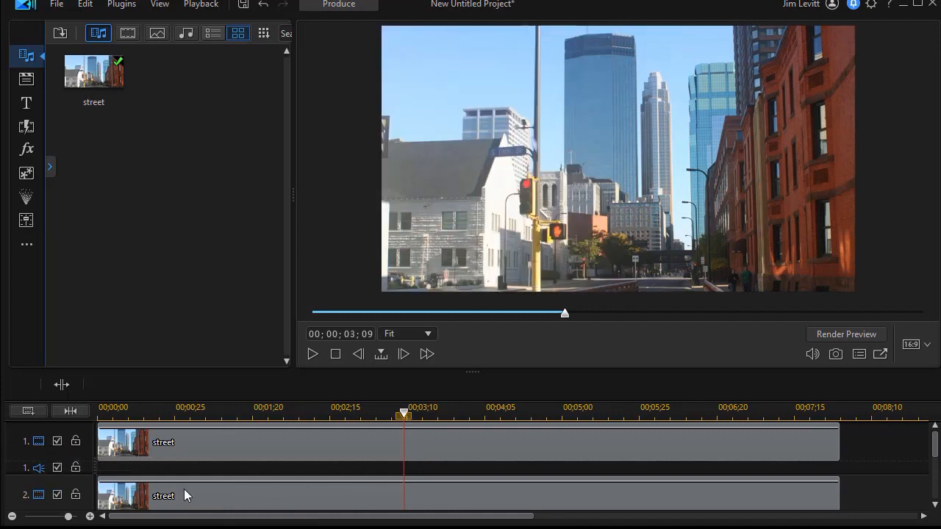
left_click(58, 442)
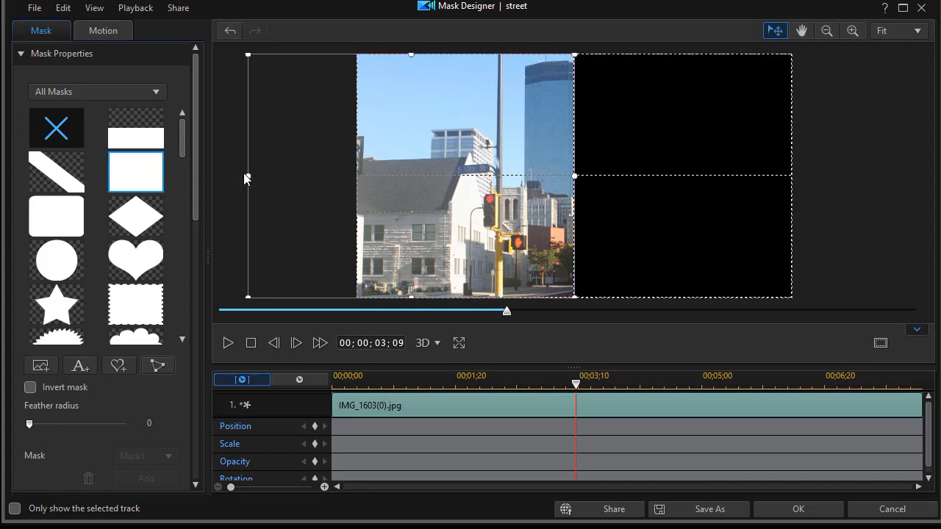
Shrink the rectangle mask to the photo's left half and confirm it
left_click_drag(247, 177, 355, 177)
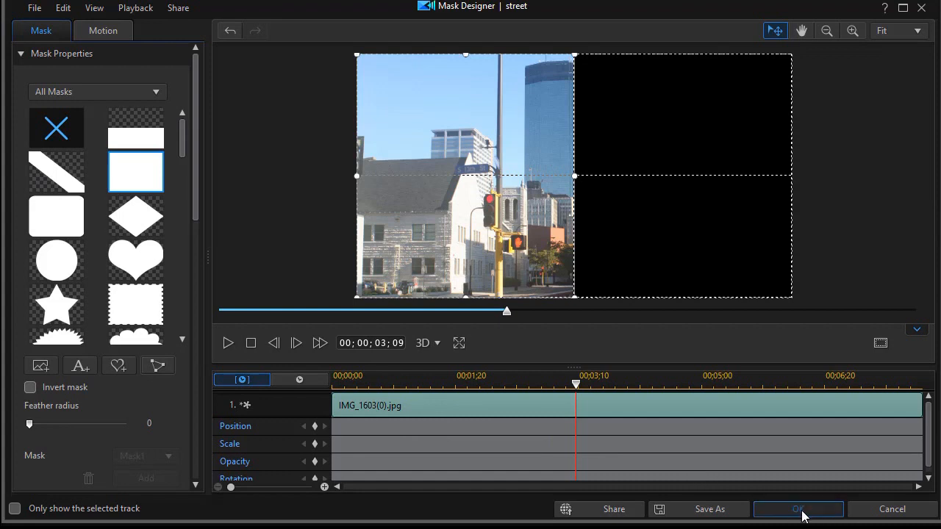
left_click(799, 508)
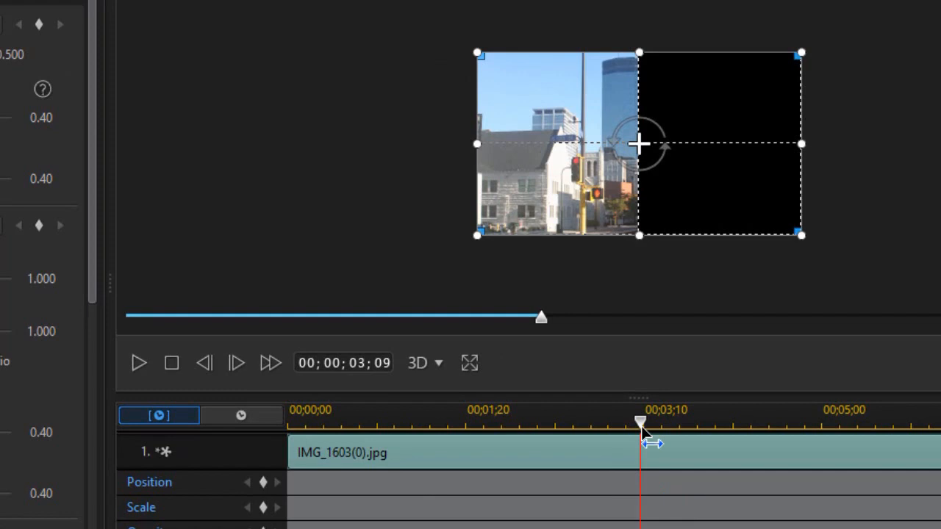
Keyframe the left half's position so it starts below the frame and slides up into place
left_click_drag(640, 420, 566, 420)
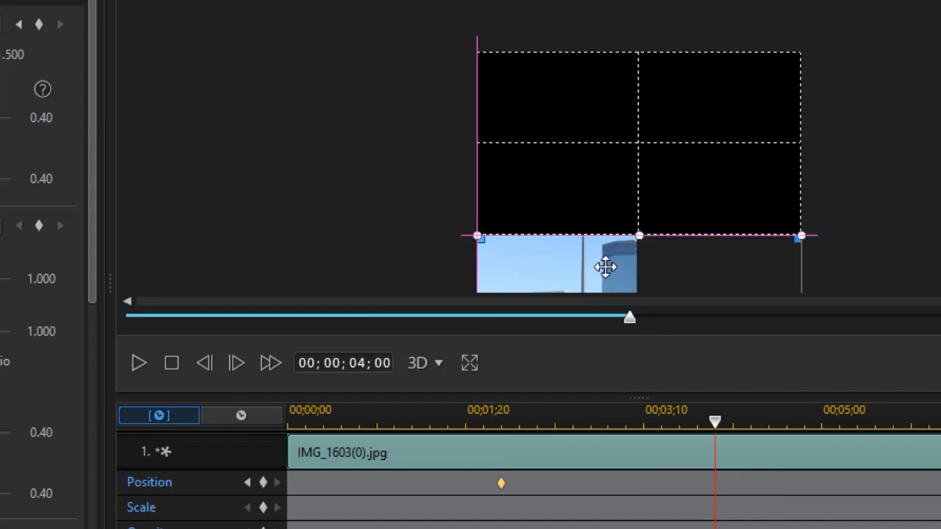
left_click_drag(605, 267, 606, 89)
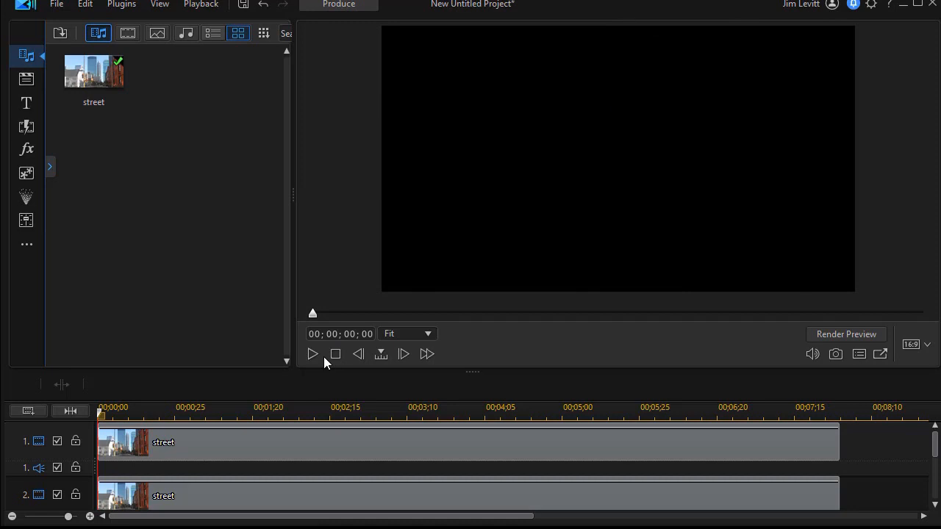
left_click(312, 354)
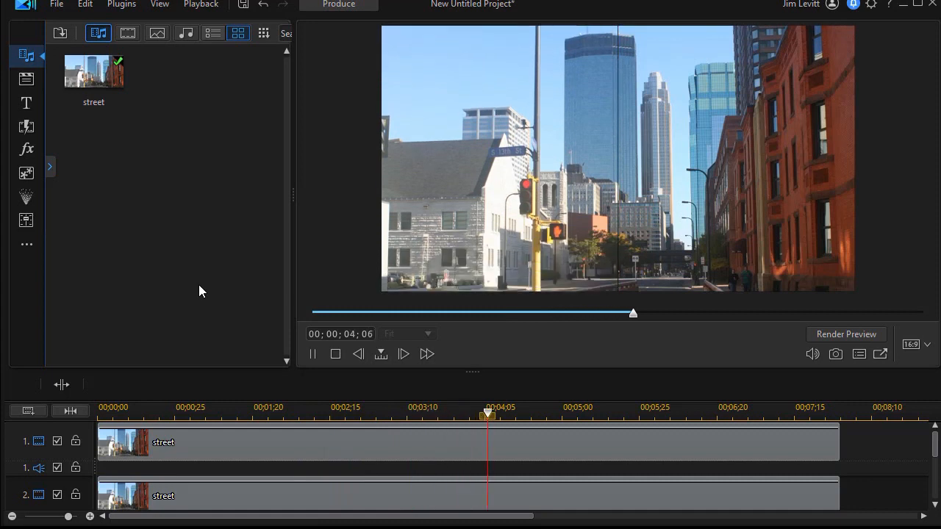
left_click(312, 353)
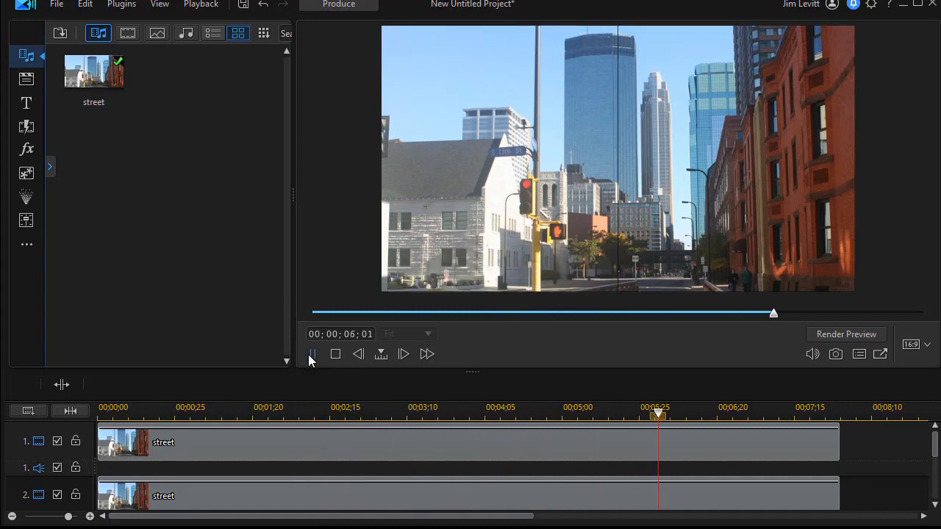
left_click_drag(656, 415, 713, 415)
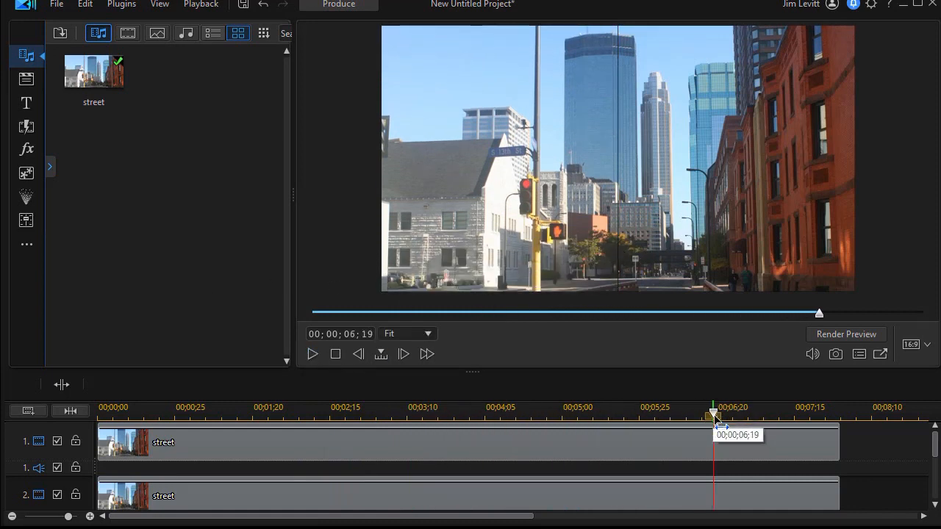
left_click_drag(713, 415, 497, 414)
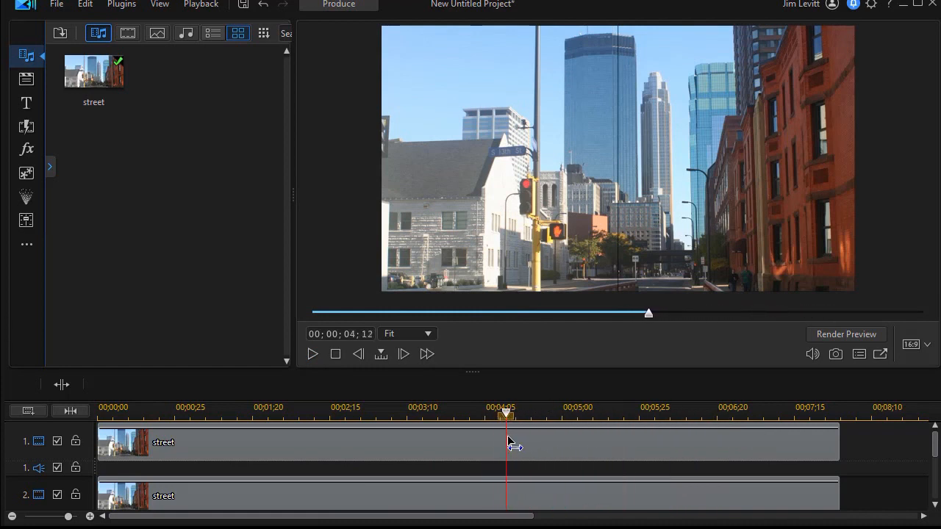
left_click_drag(506, 415, 488, 415)
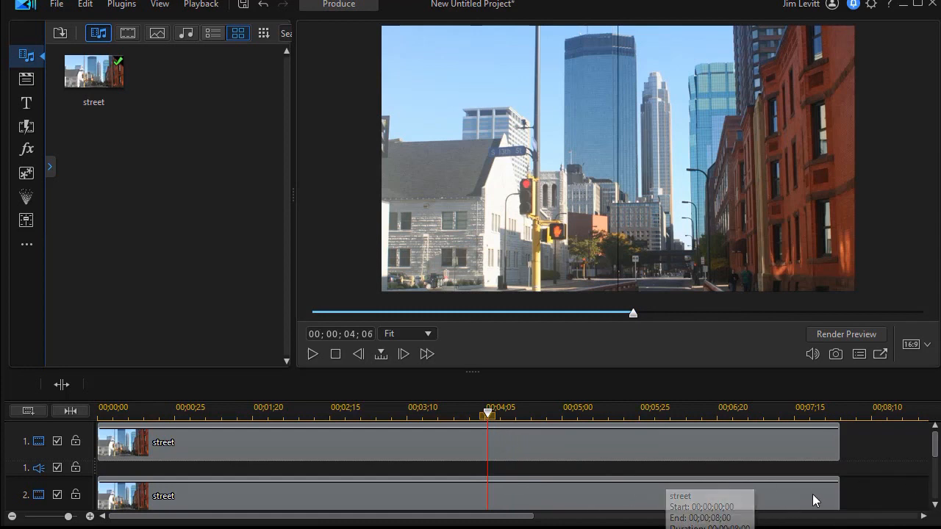
mouse_move(890, 497)
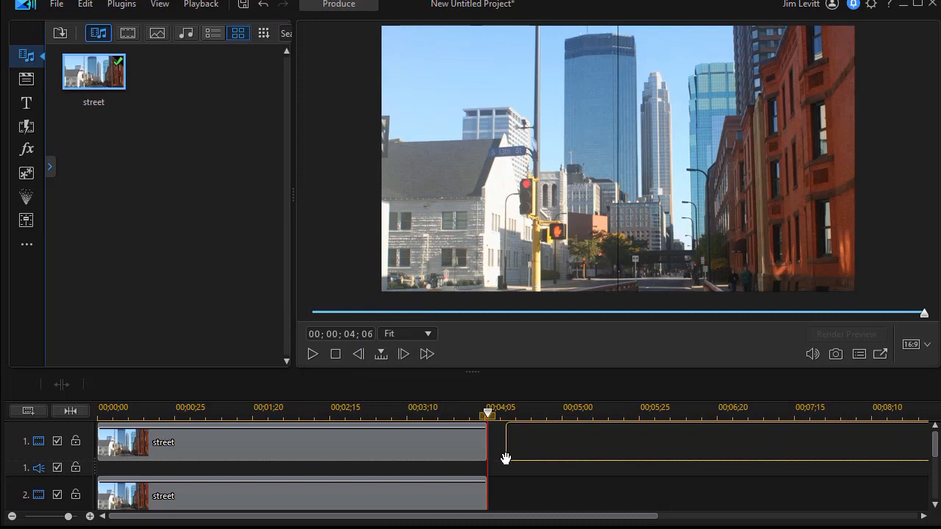
Trim the stacked half clips at the 4;06 playhead
left_click(705, 441)
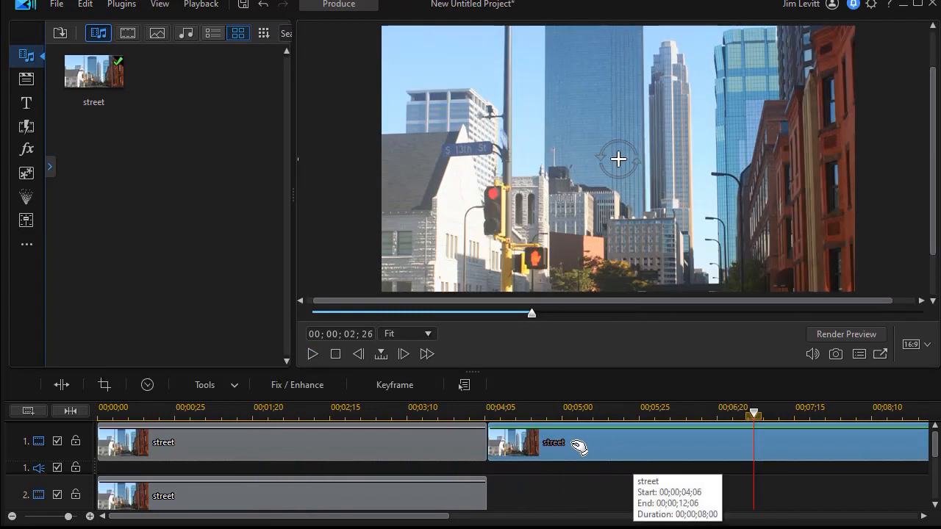
mouse_move(572, 452)
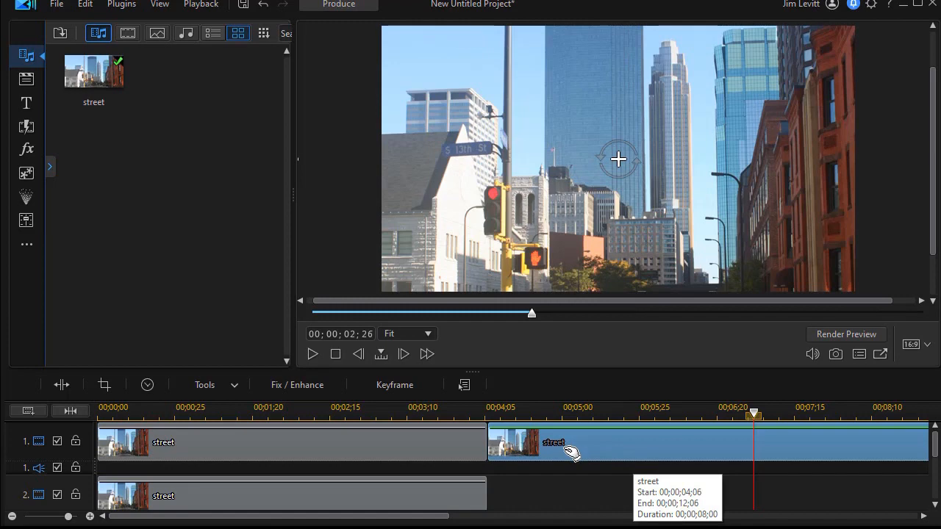
mouse_move(570, 450)
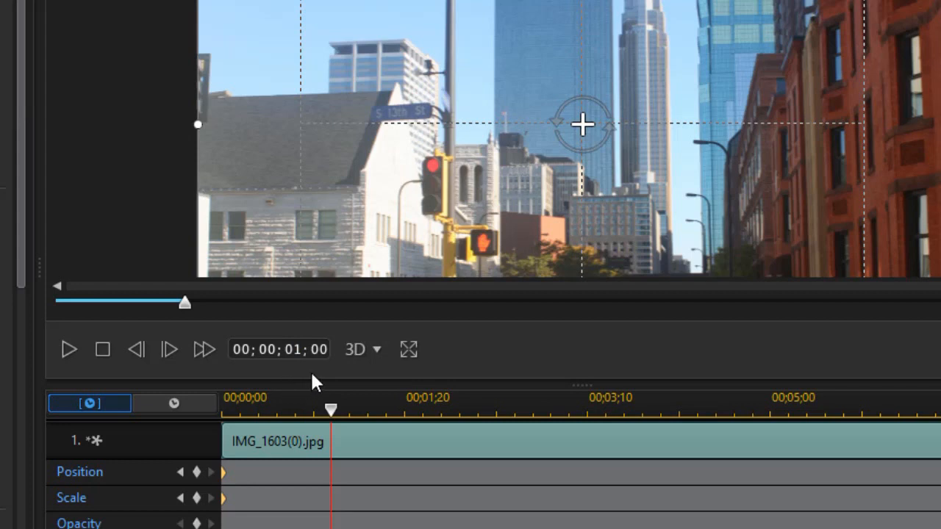
mouse_move(559, 344)
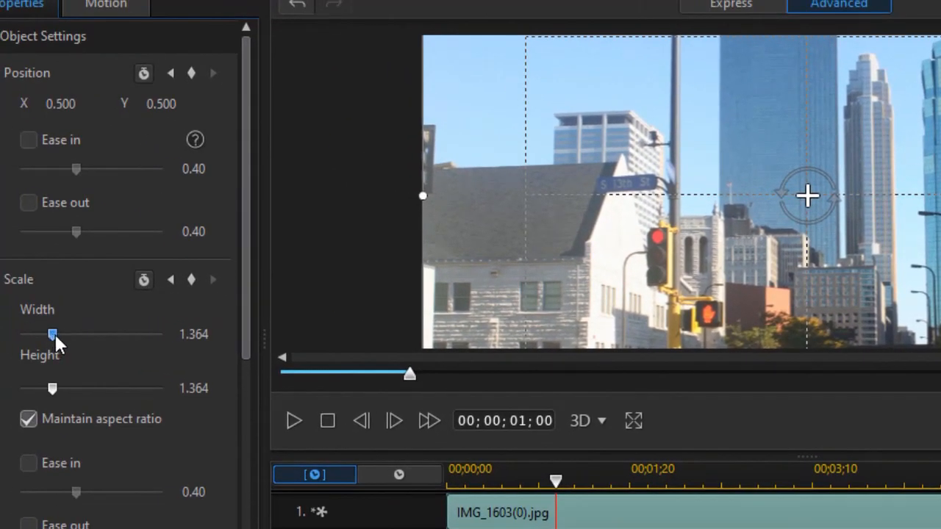
Raise the full street copy's Scale Width to about 1.728 for a zoom toward the skyscrapers
left_click_drag(53, 335, 62, 336)
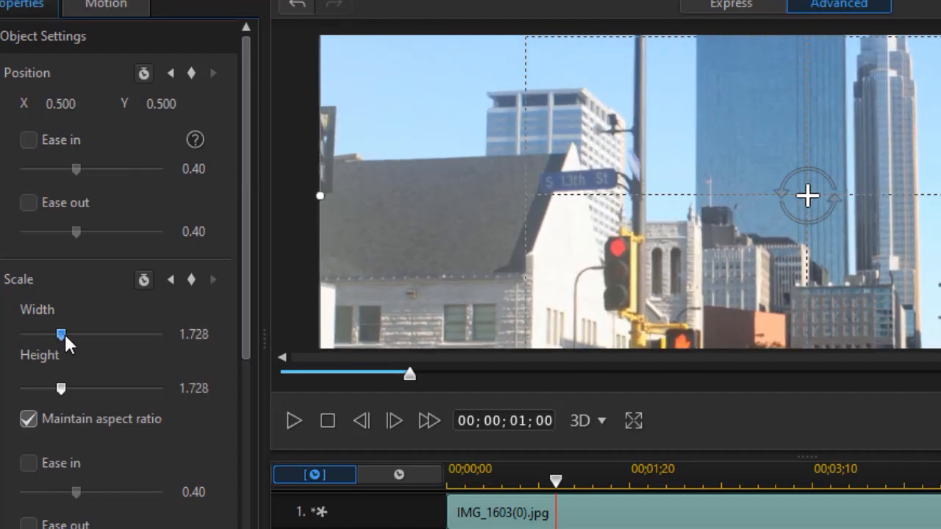
left_click_drag(62, 336, 69, 335)
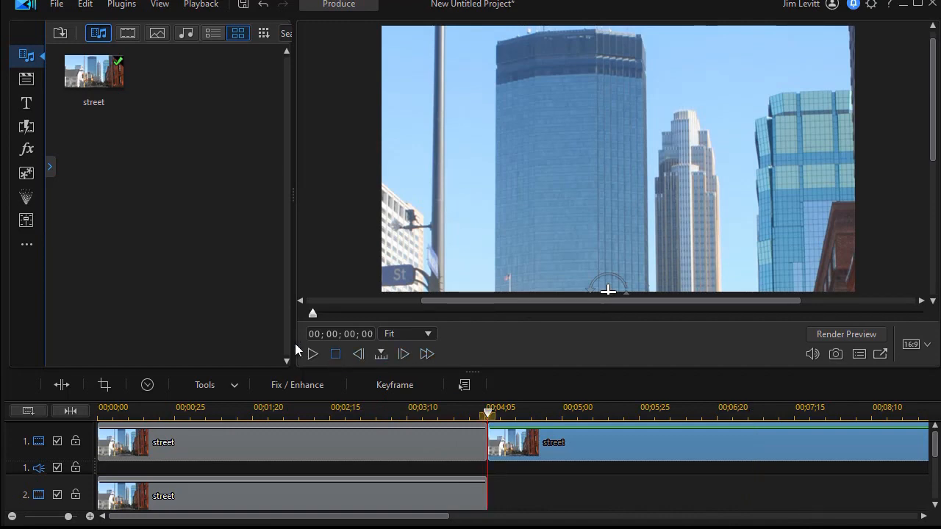
left_click(311, 353)
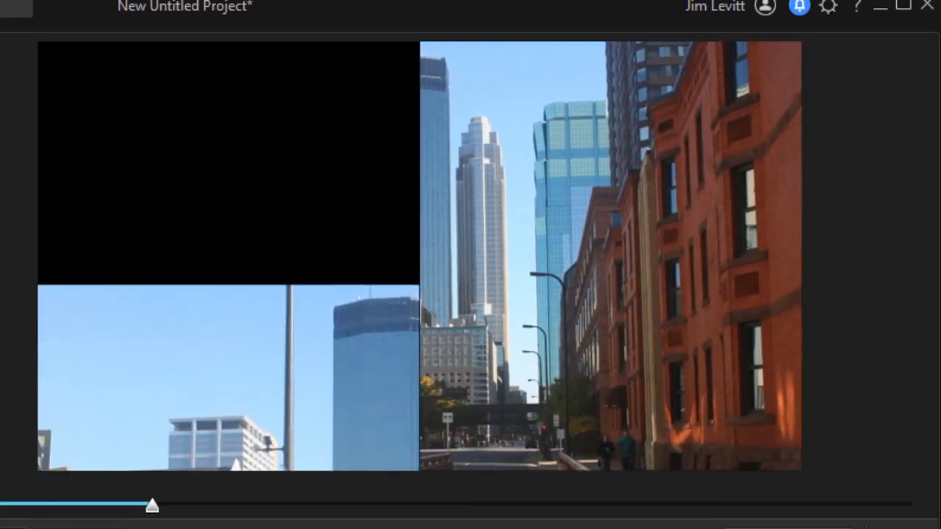
left_click_drag(153, 506, 315, 506)
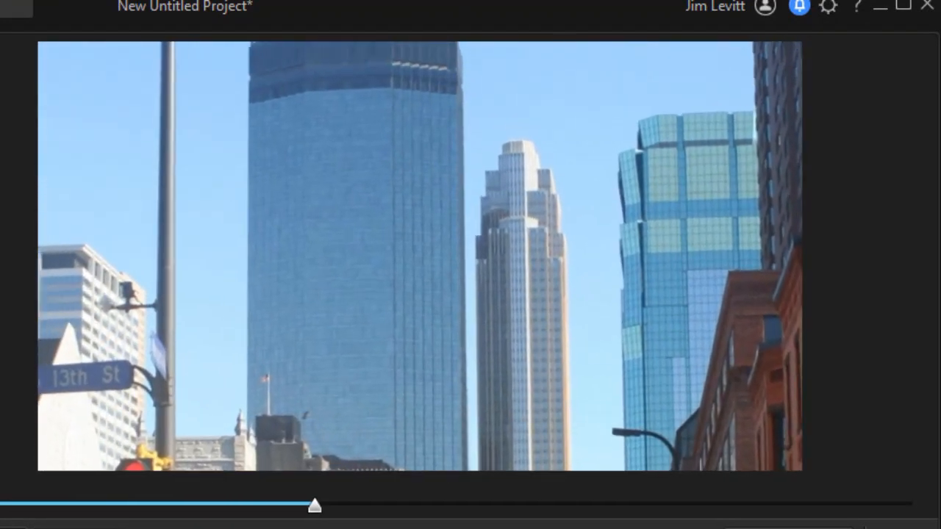
left_click_drag(315, 506, 479, 506)
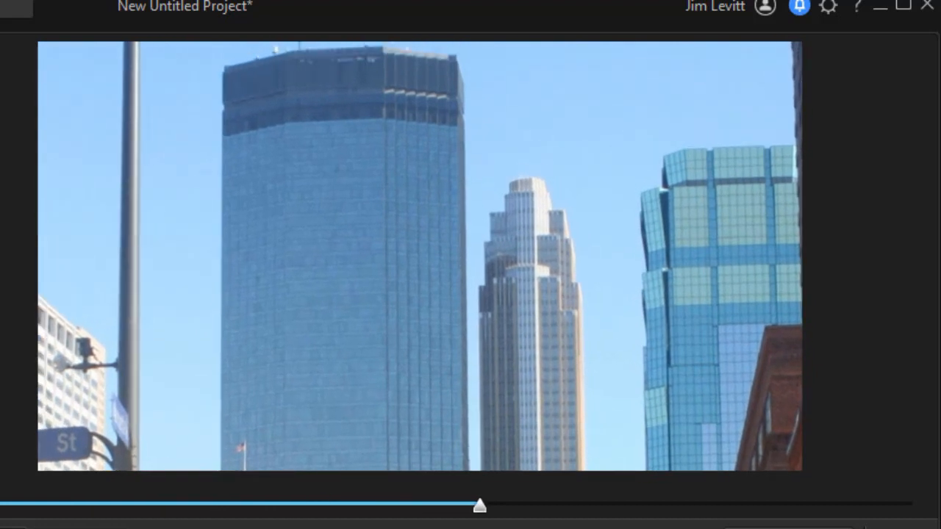